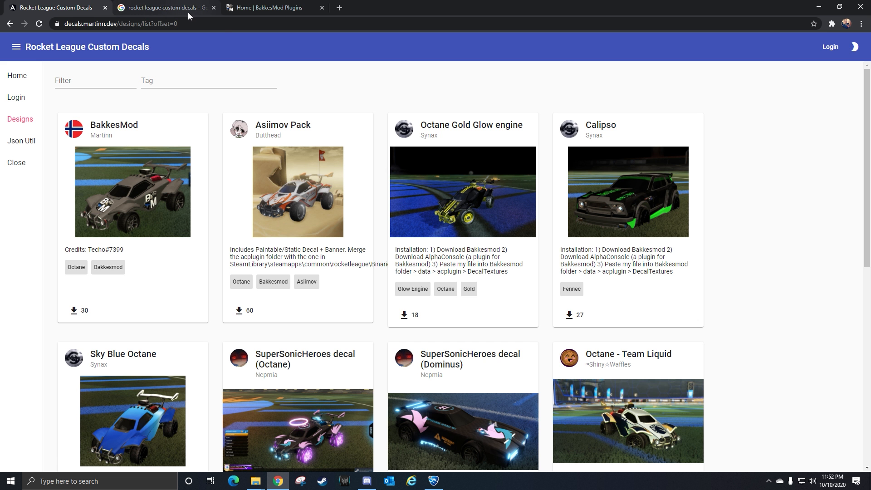
Return to the BakkesPlugins home page and enter 'alpha' as the plugin search term
click(273, 7)
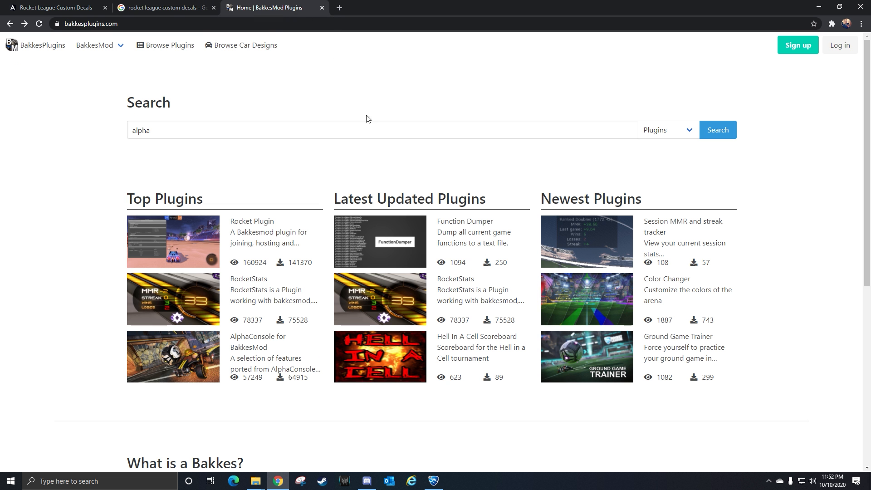
mouse_move(85, 54)
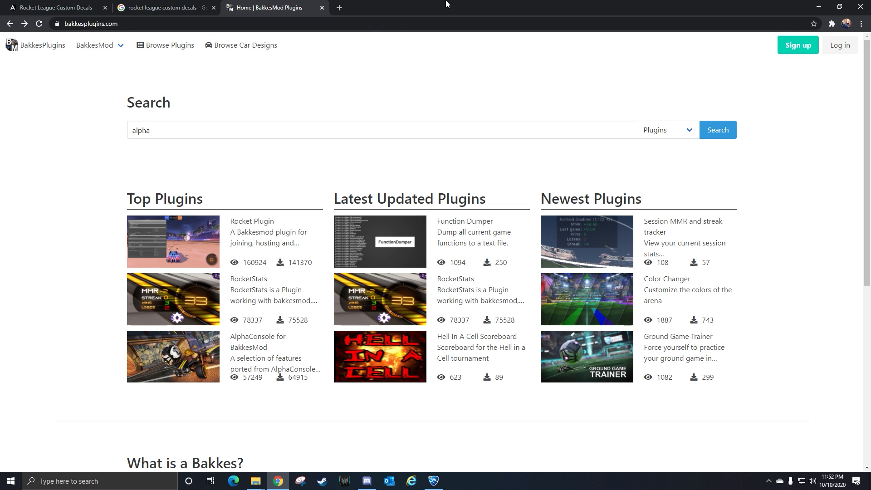
click(96, 45)
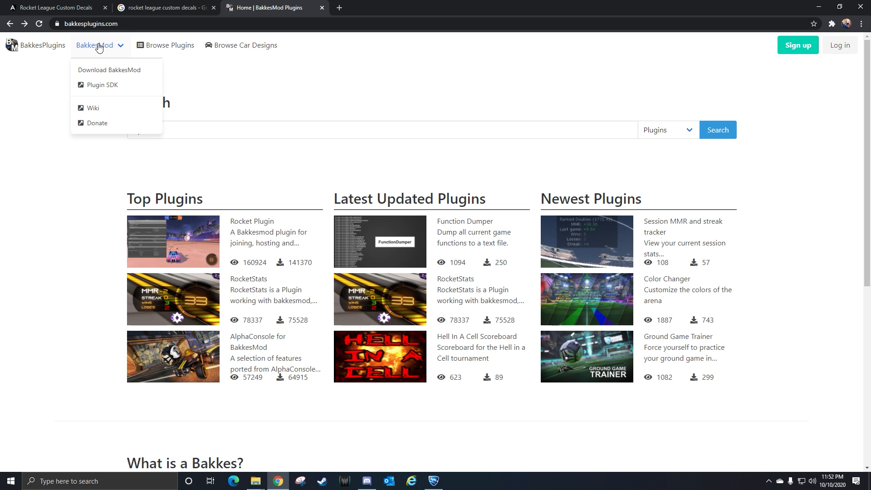
mouse_move(125, 70)
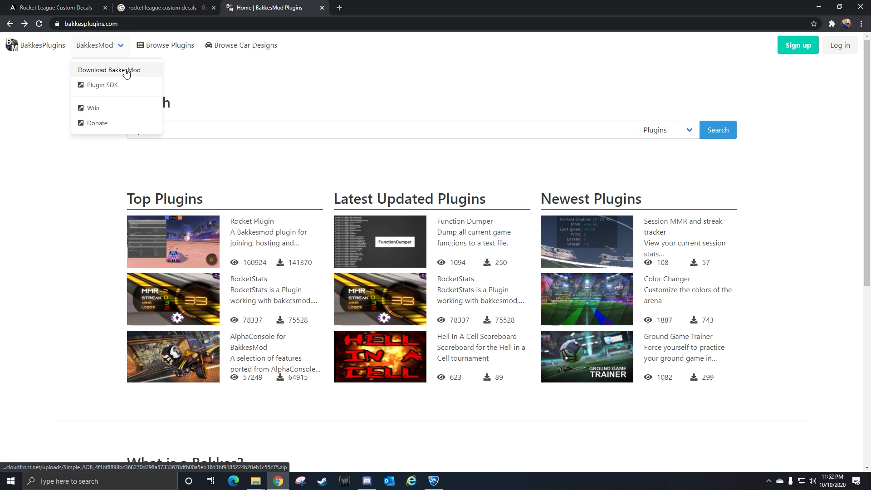
text(alpha)
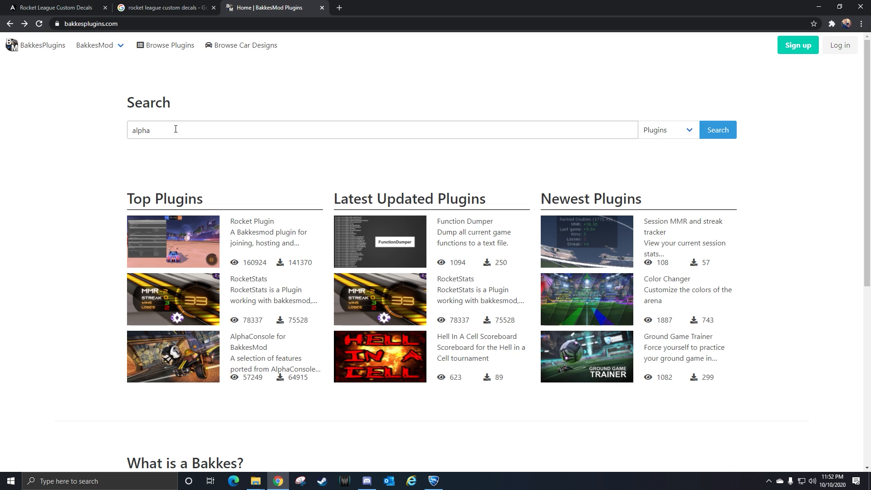
Search plugins for 'alpha' and open the AlphaConsole for BakkesMod plugin page
click(589, 130)
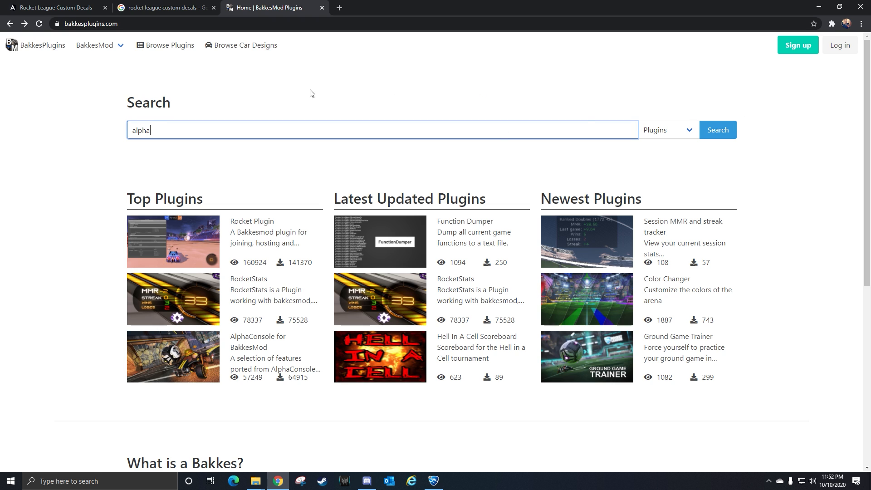
mouse_move(169, 45)
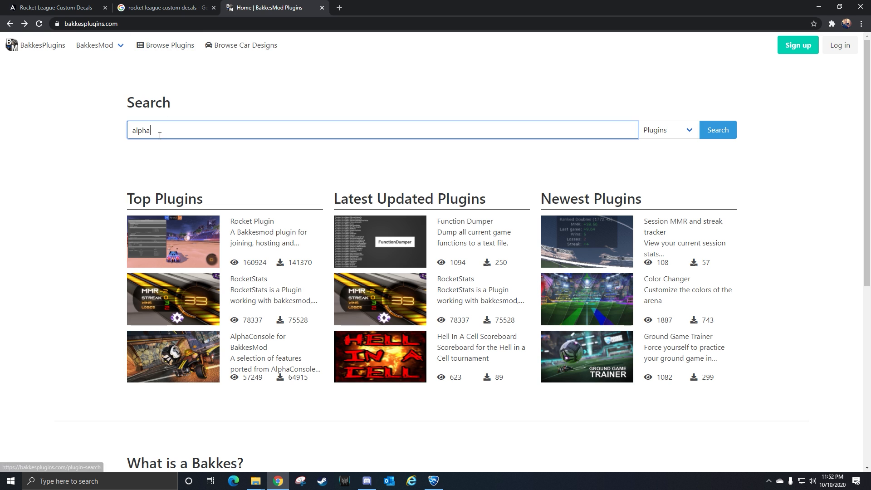
click(717, 129)
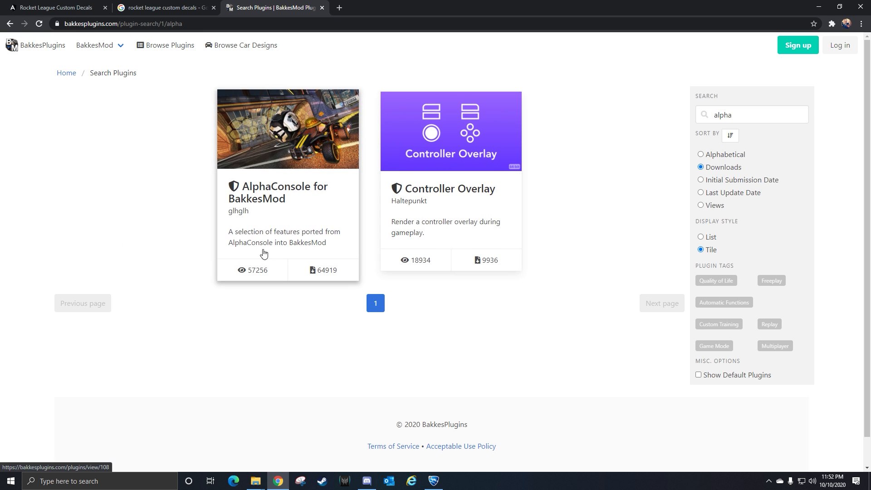
mouse_move(264, 210)
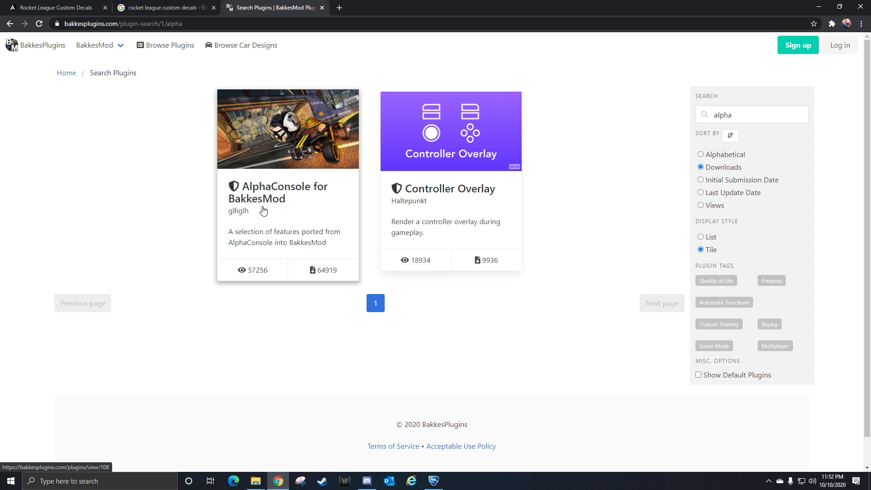
click(278, 193)
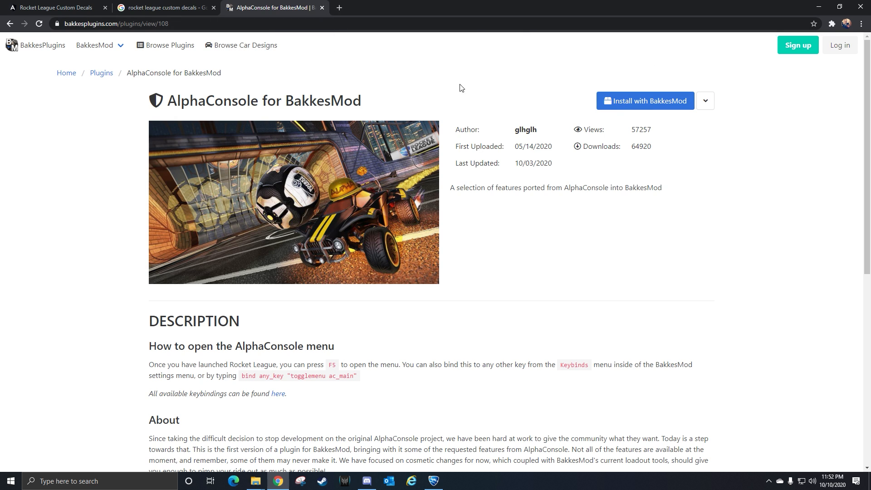
mouse_move(340, 310)
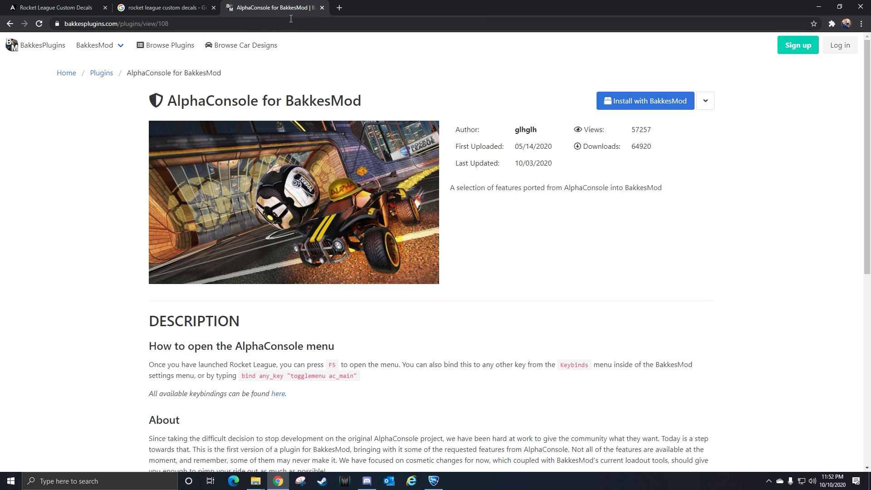
mouse_move(451, 5)
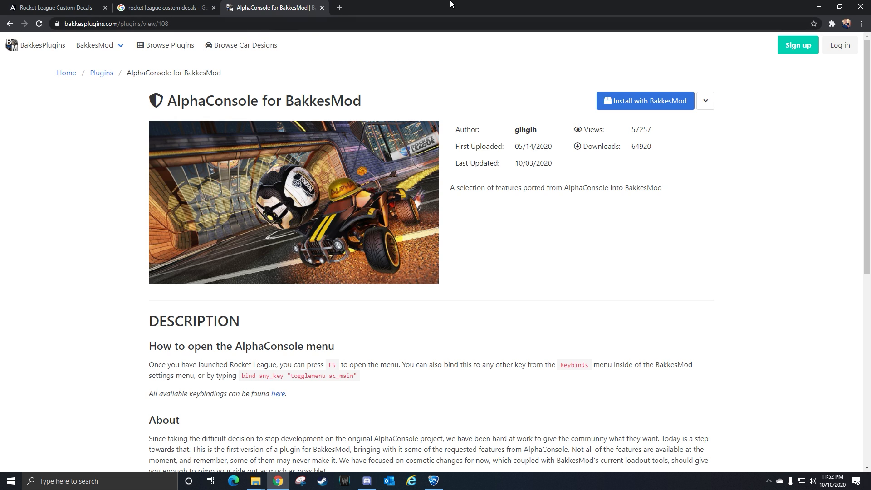
mouse_move(172, 19)
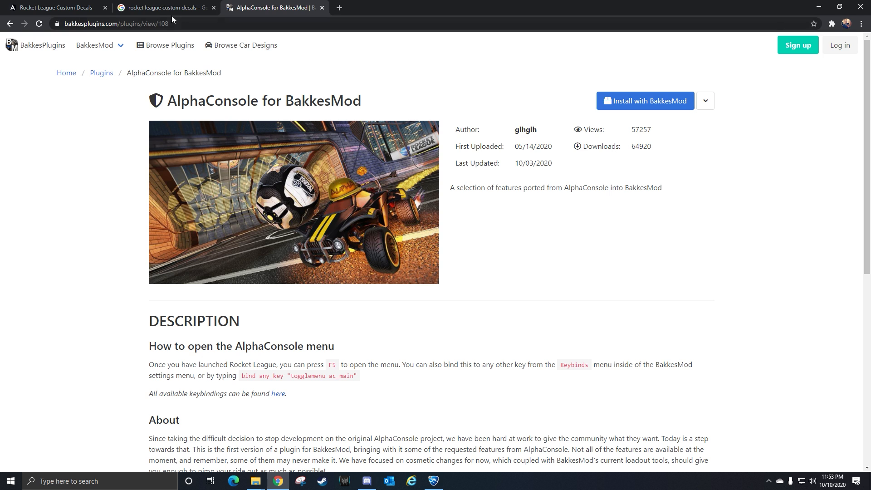
mouse_move(55, 8)
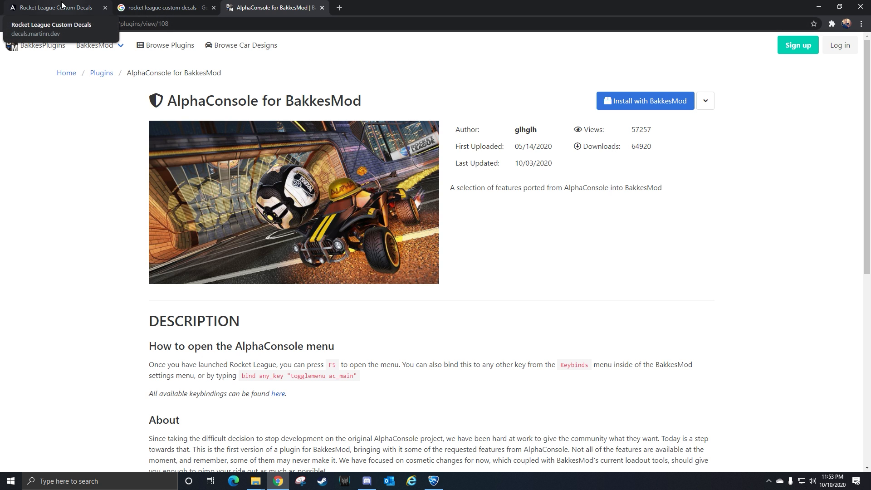
Browse the Rocket League Custom Decals designs down to the end of the first page
click(55, 8)
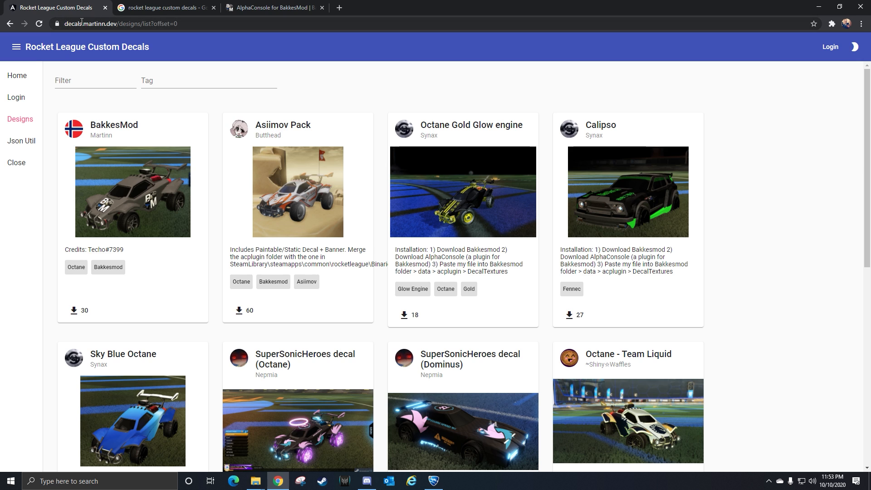
mouse_move(273, 7)
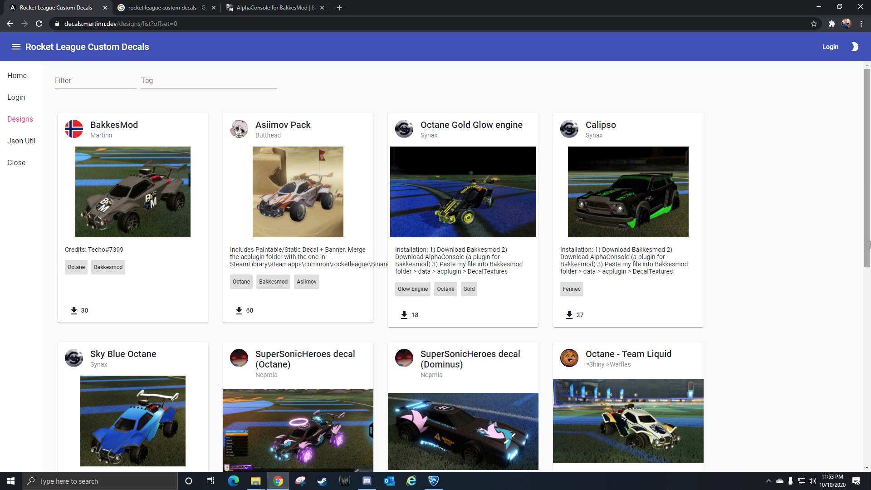
scroll(down, 3)
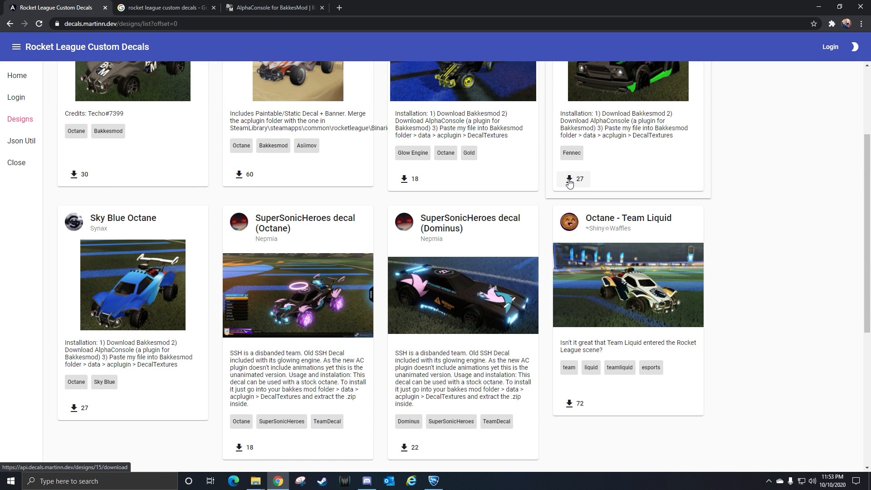
scroll(down, 3)
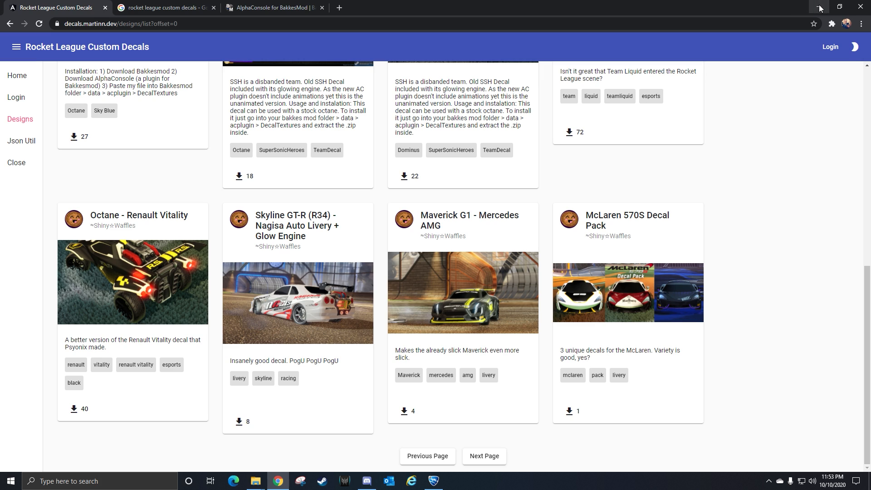
mouse_move(820, 7)
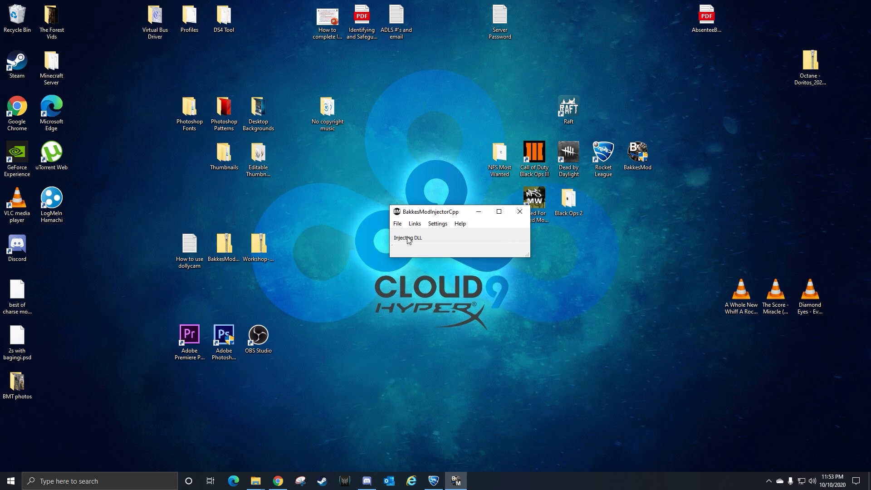
From the BakkesMod injector, browse into bakkesmod > data > acplugin > DecalTextures in File Explorer
click(397, 224)
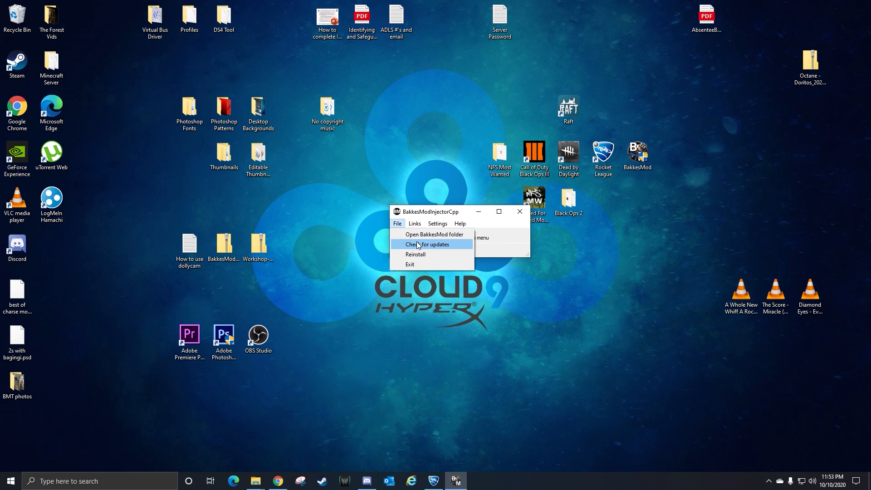
click(435, 234)
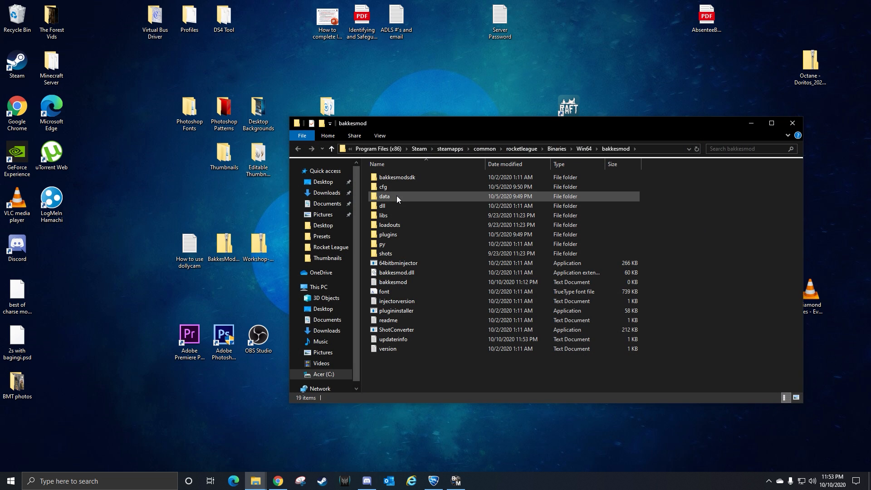
double_click(385, 196)
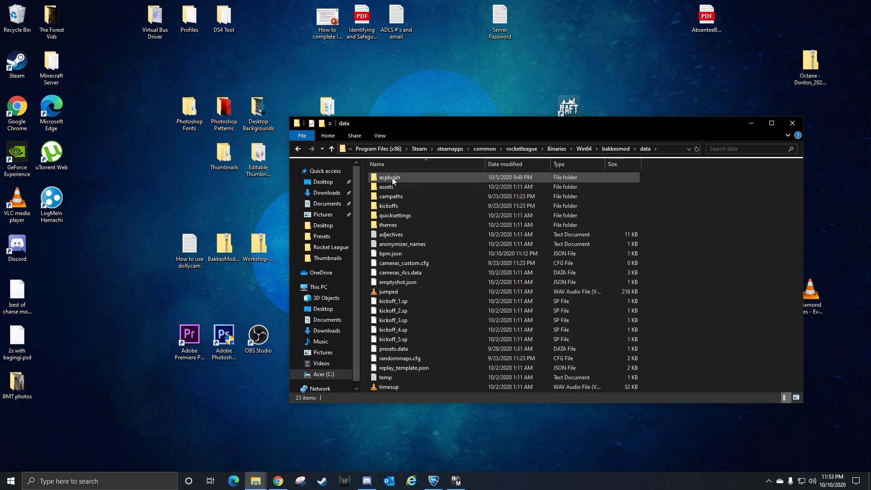
double_click(390, 177)
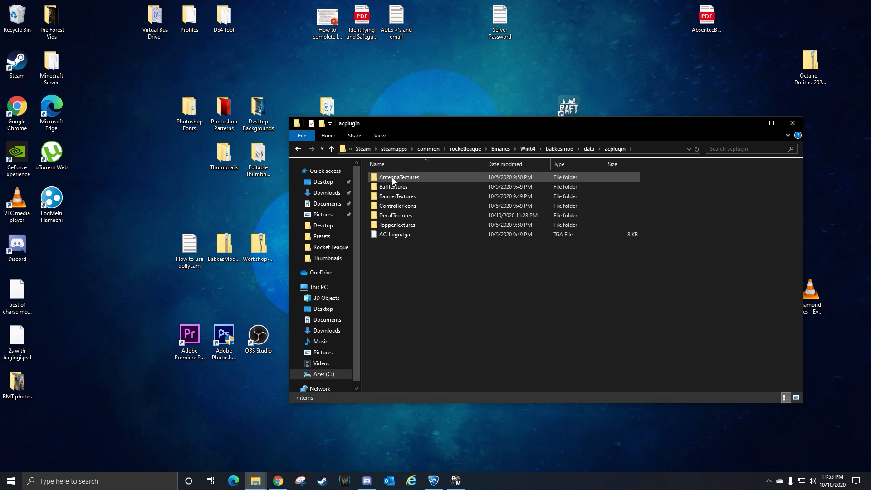
double_click(396, 215)
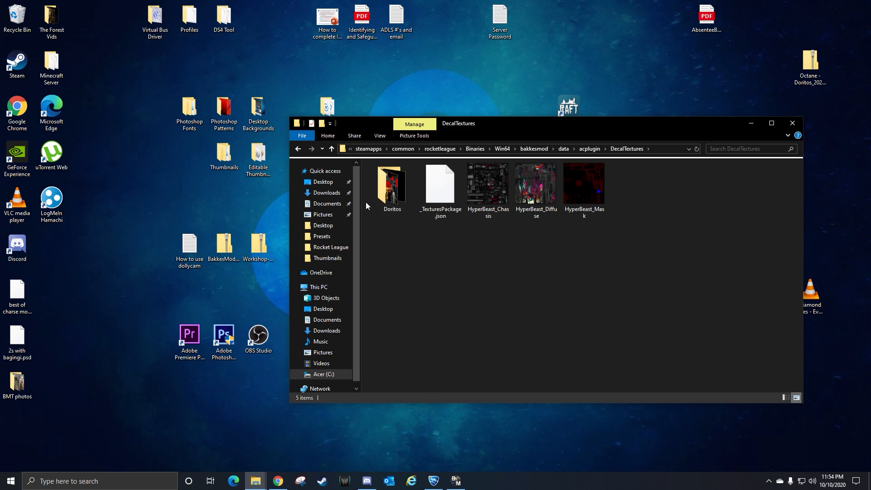
mouse_move(392, 186)
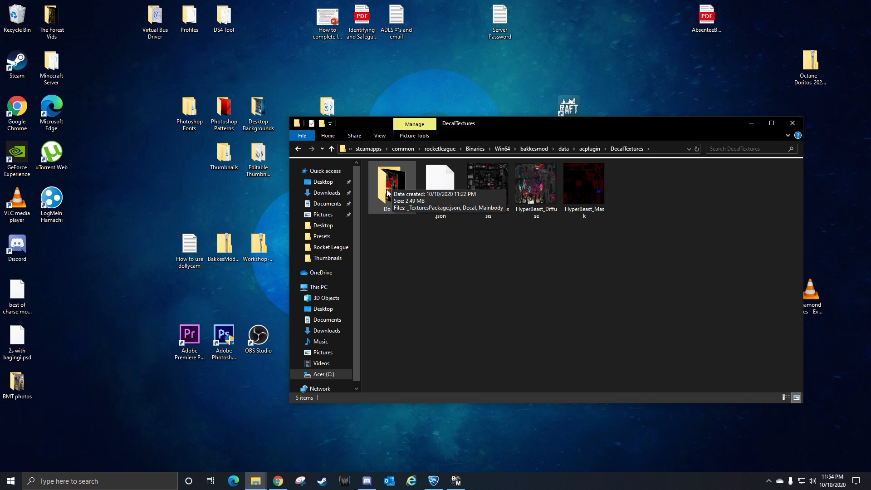
mouse_move(610, 4)
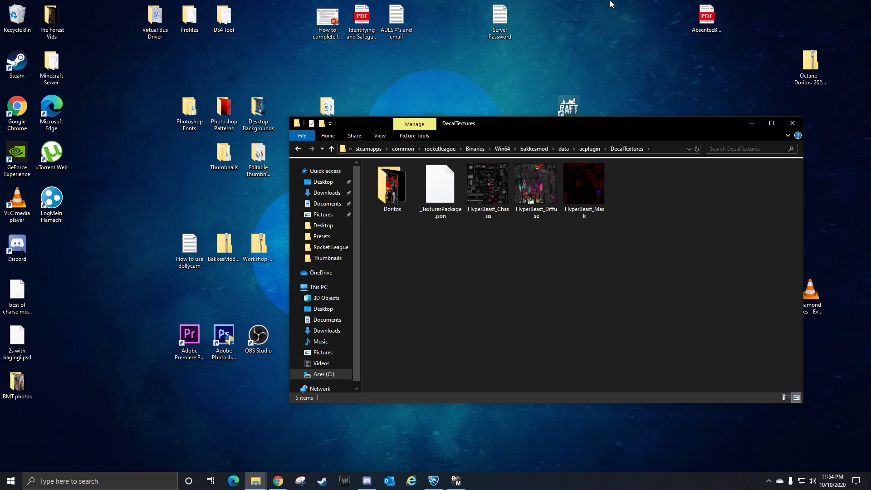
Check the Doritos decal folder's files, go back to DecalTextures and close Explorer
double_click(392, 185)
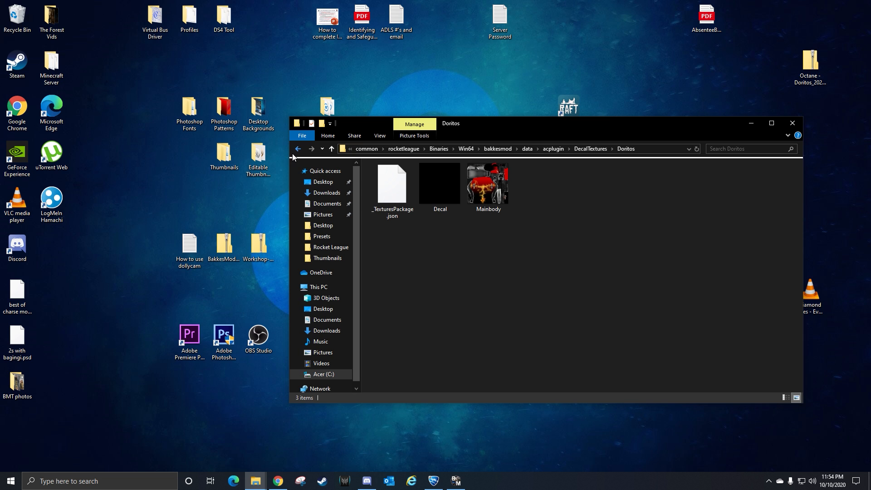
mouse_move(392, 184)
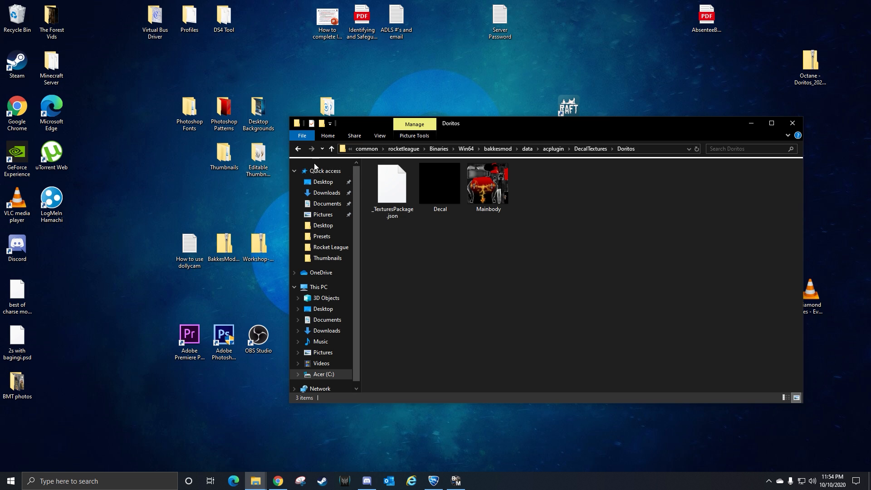
click(332, 149)
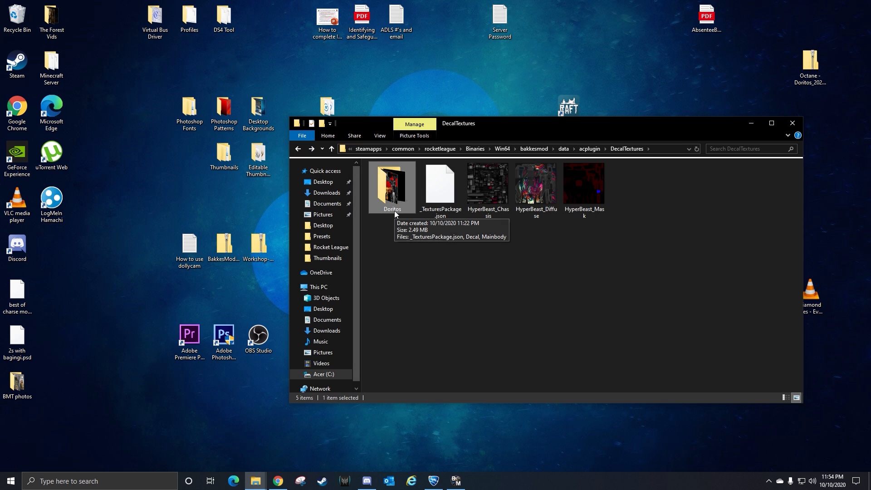
mouse_move(408, 195)
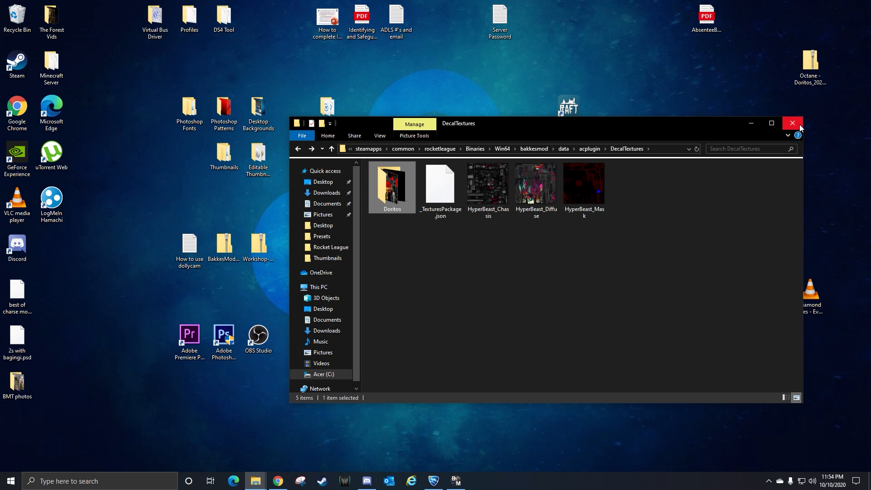
click(792, 123)
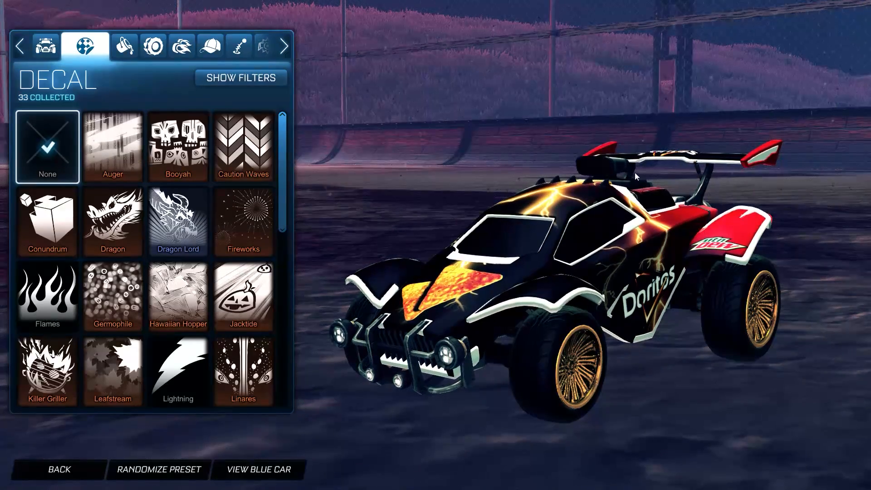
Return to the main menu and bring up the AlphaConsole Decal Texture Mod settings
click(58, 470)
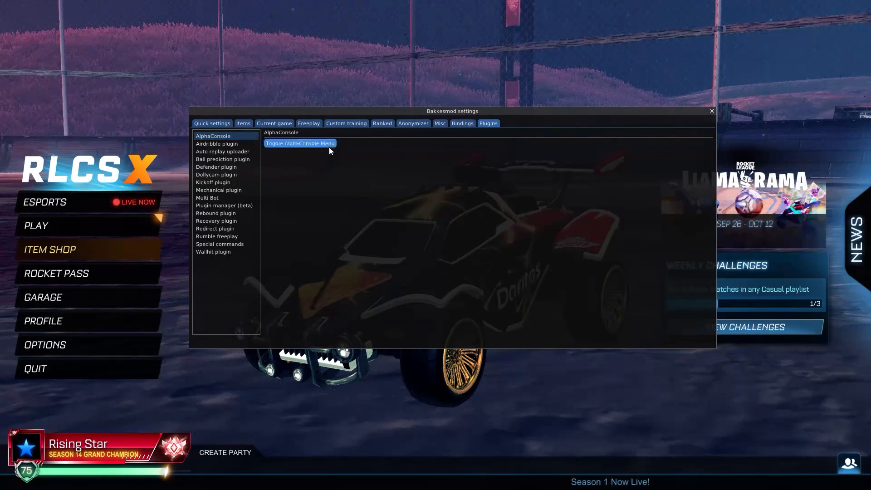
click(299, 143)
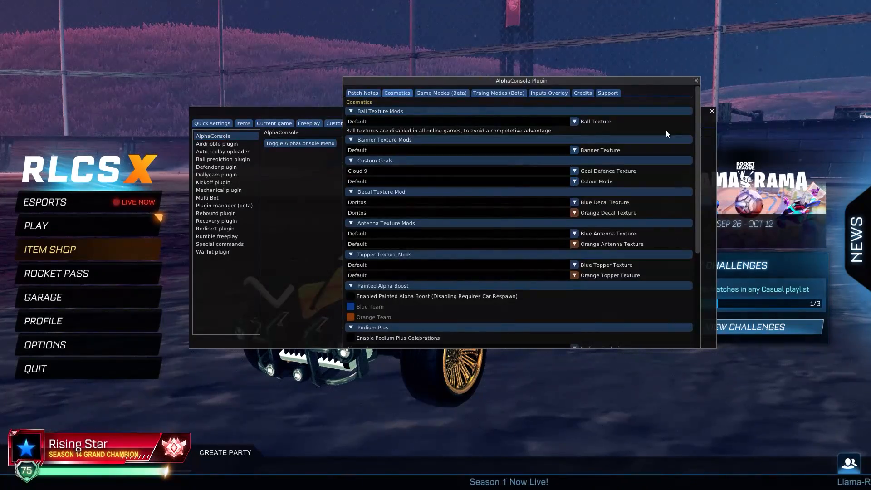
scroll(down, 3)
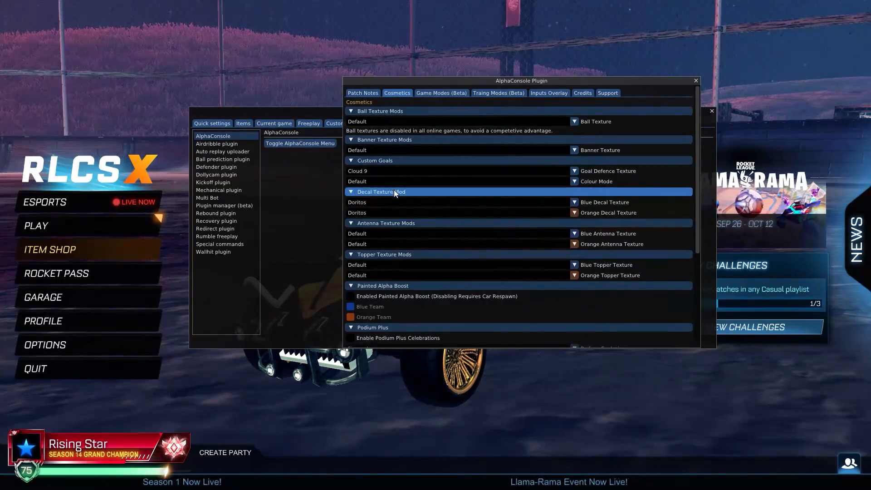
mouse_move(548, 181)
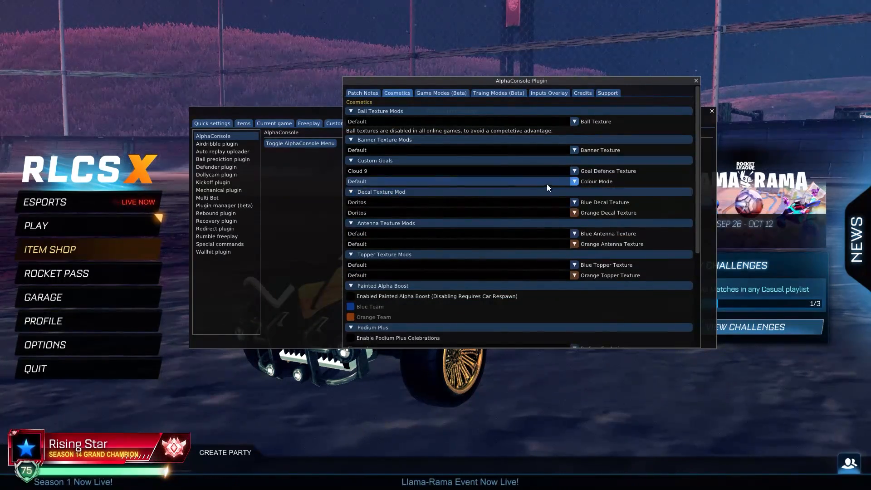
Keep Doritos as the blue decal texture and close the AlphaConsole window
click(575, 202)
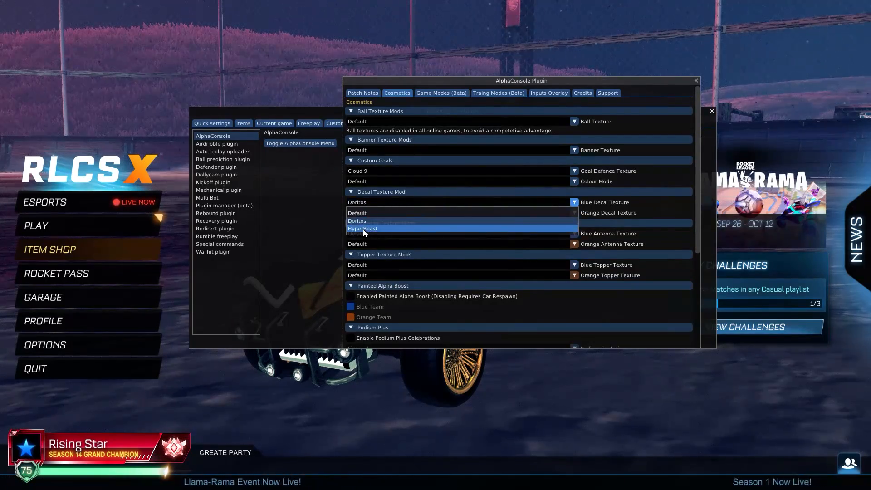
click(361, 229)
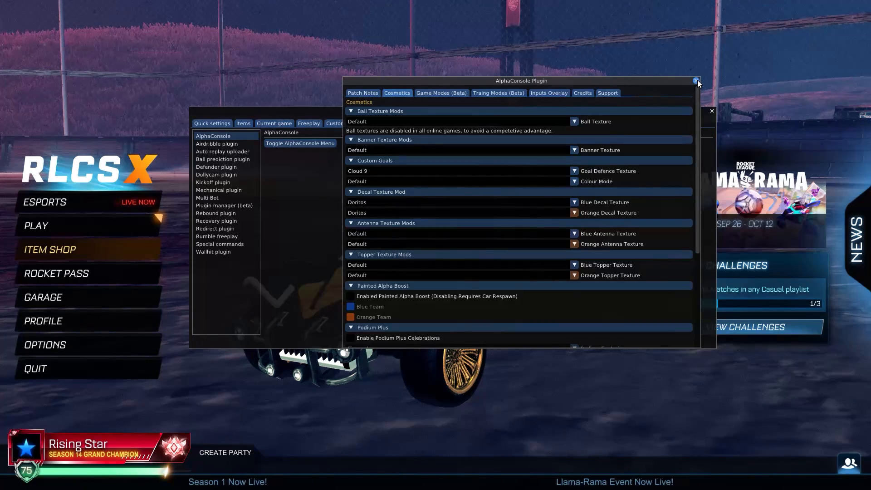
click(697, 81)
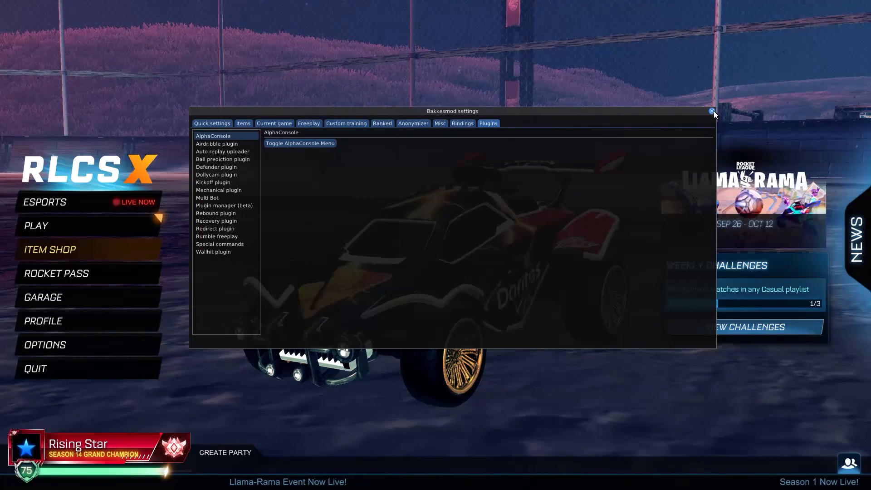
View the Items mod settings, close BakkesMod settings and show the Doritos Octane on the main menu
click(712, 111)
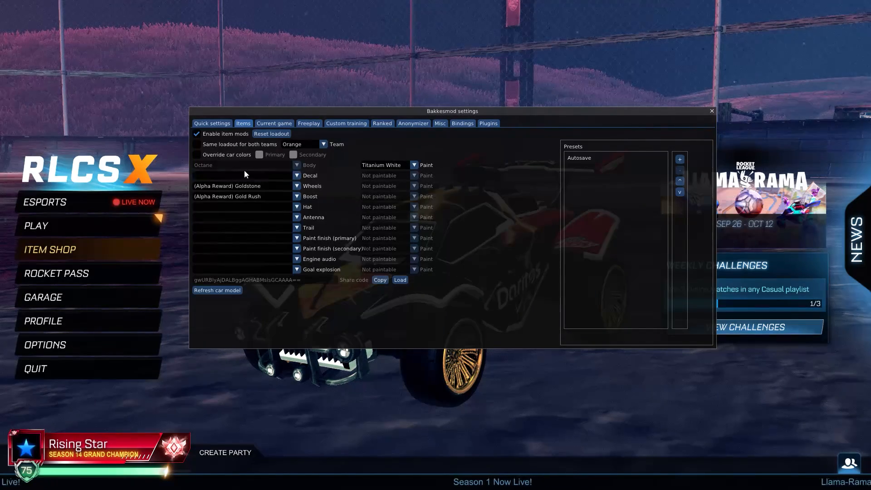
mouse_move(262, 172)
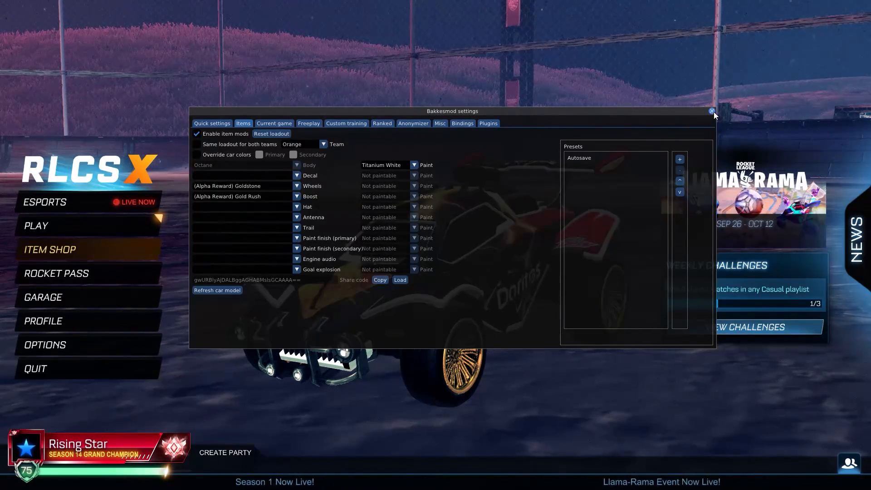
click(713, 111)
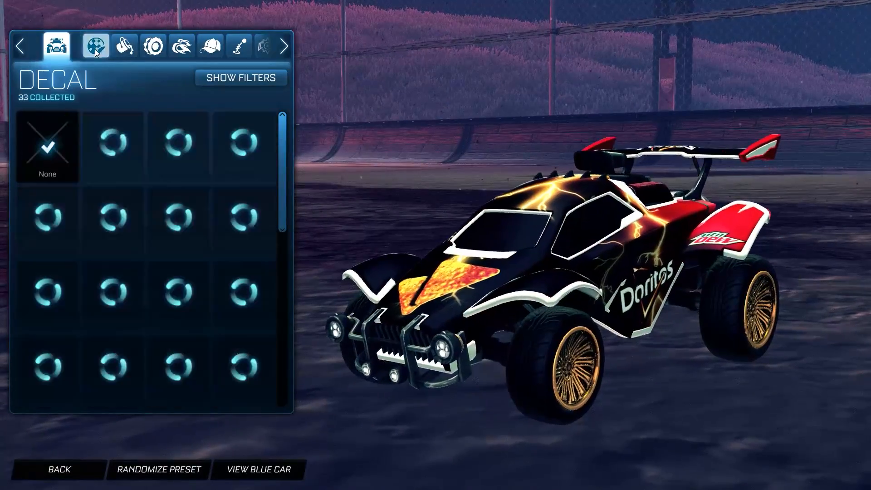
click(95, 45)
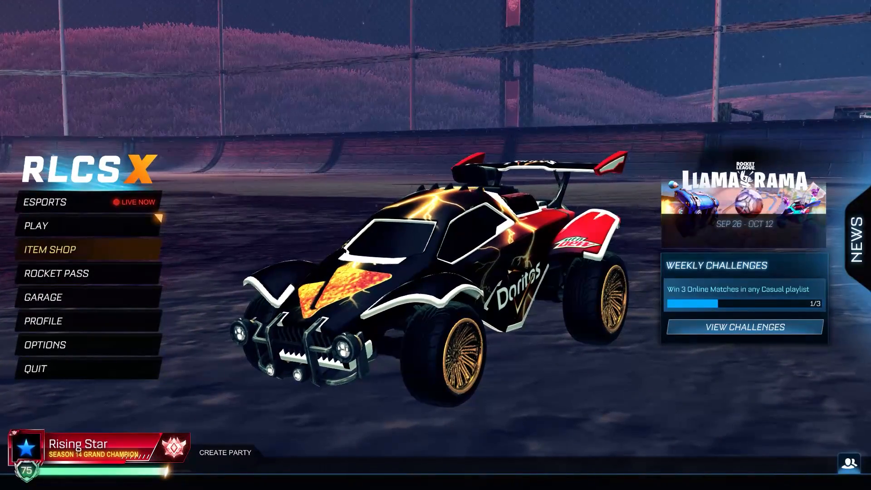
mouse_move(43, 297)
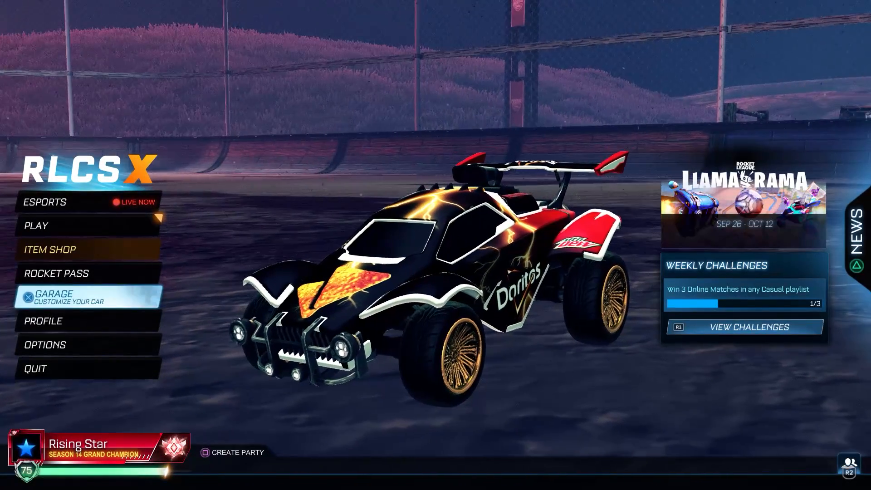